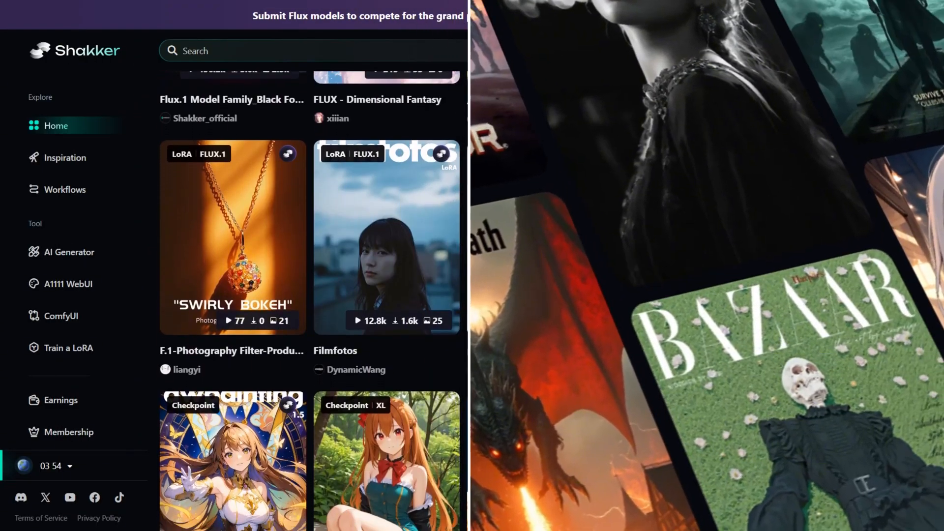
- Scroll down through the AIPURE page listing AI tools
scroll("down", 3)
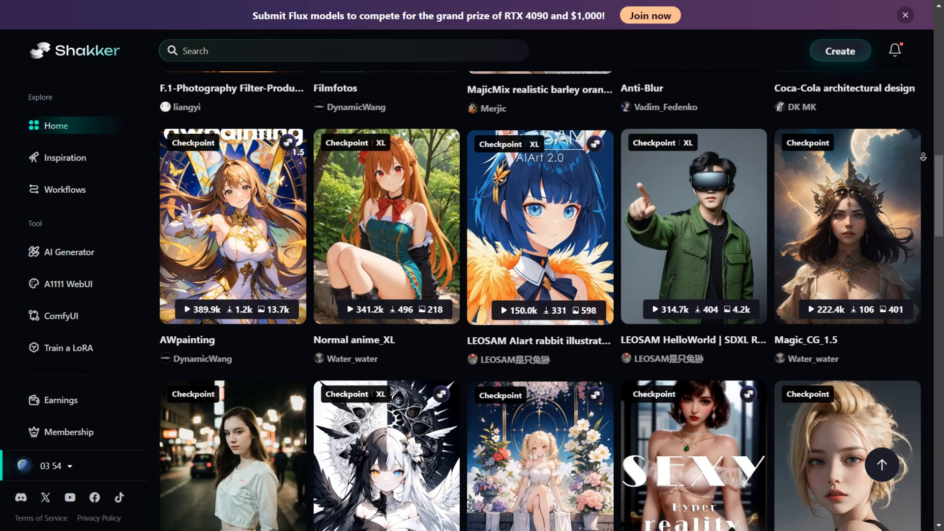
scroll("down", 3)
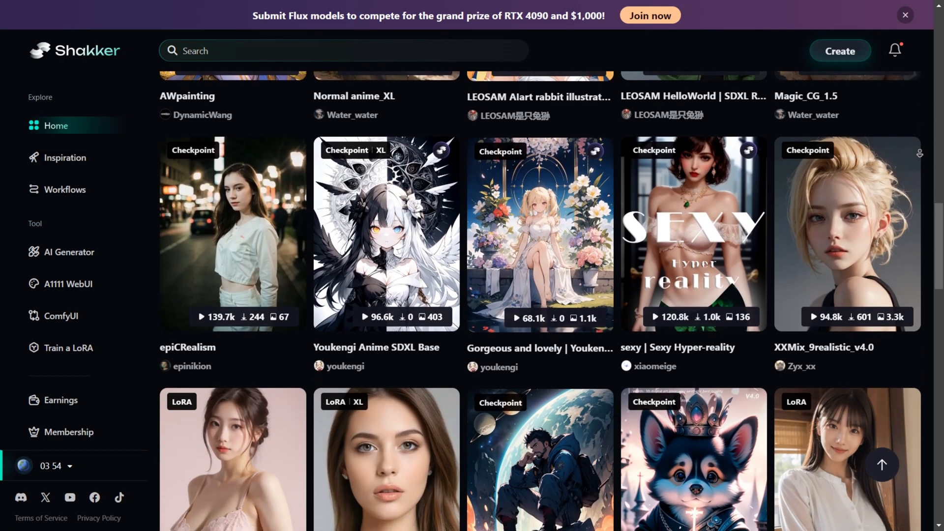
scroll("down", 3)
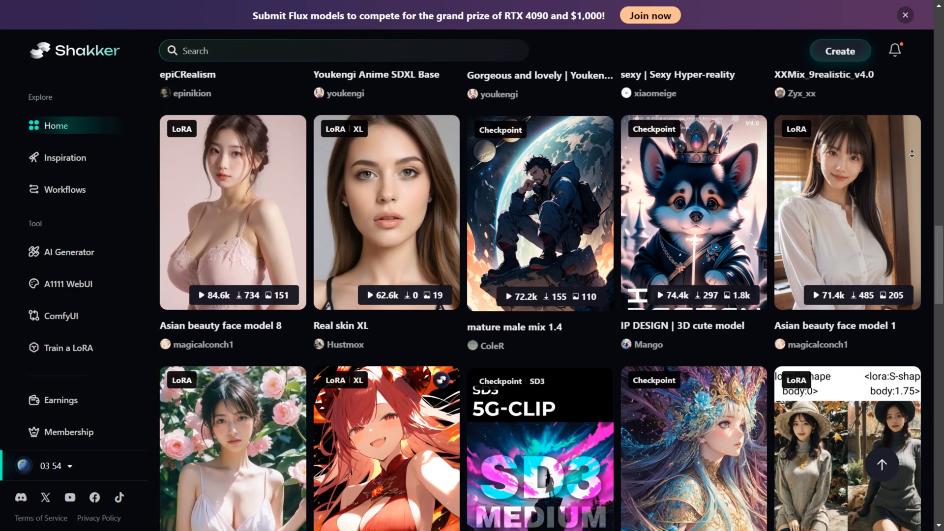
scroll("down", 3)
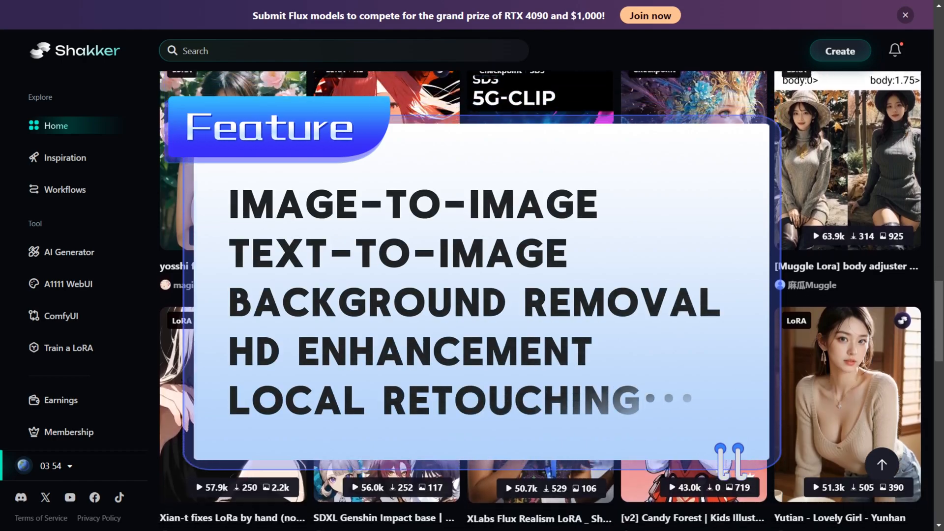
scroll("down", 3)
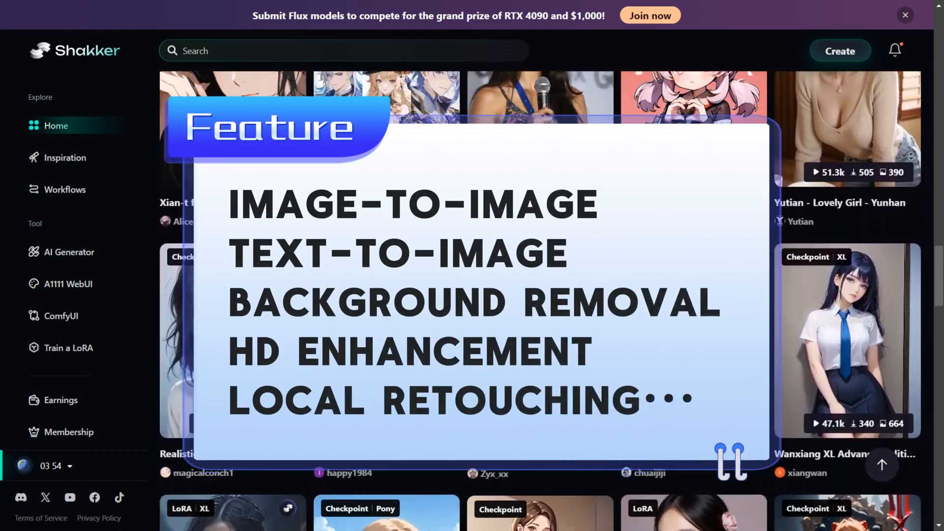
scroll("down", 3)
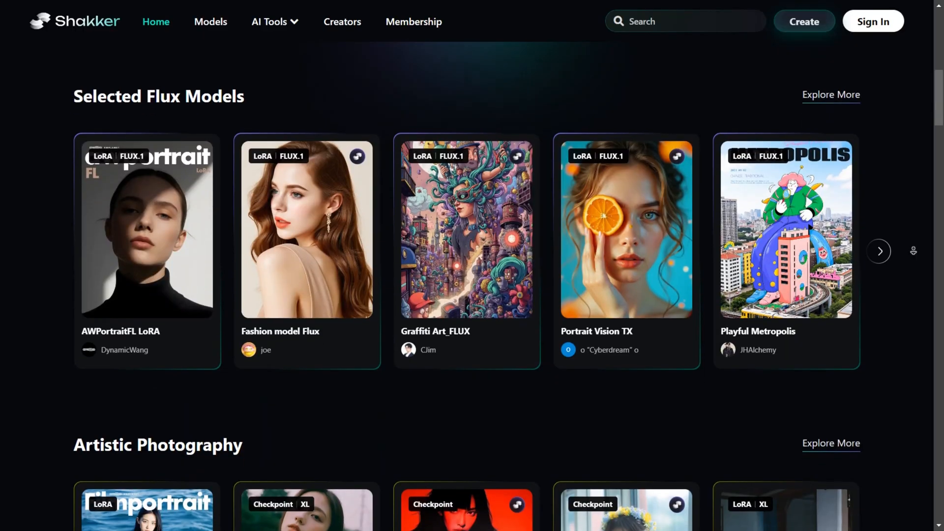
scroll("down", 3)
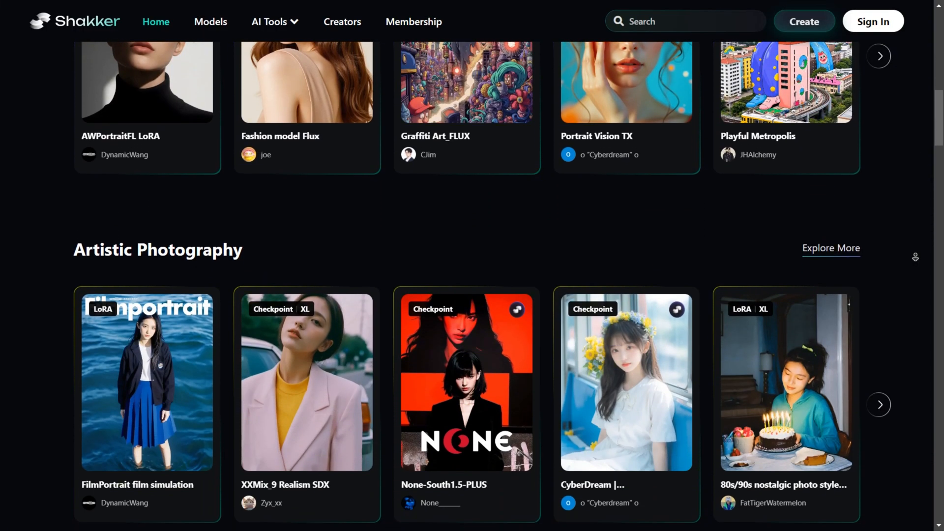
scroll("down", 3)
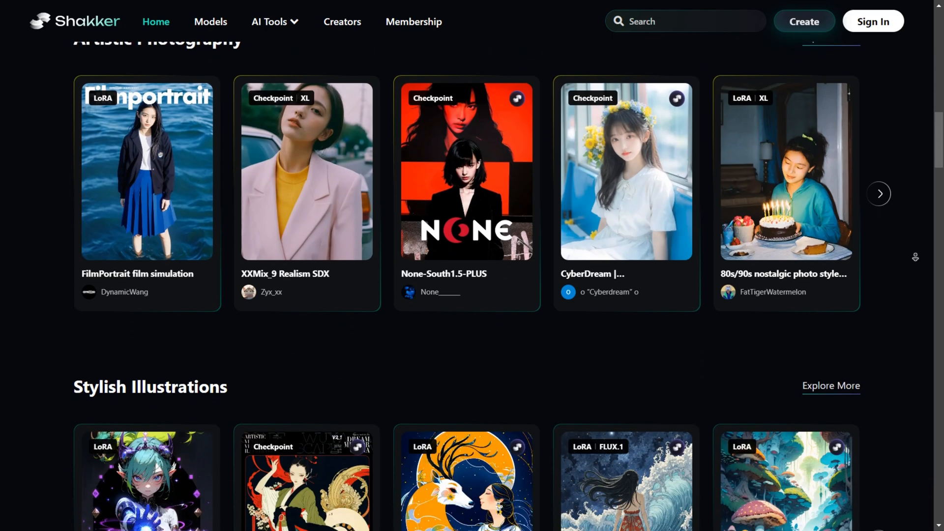
scroll("down", 3)
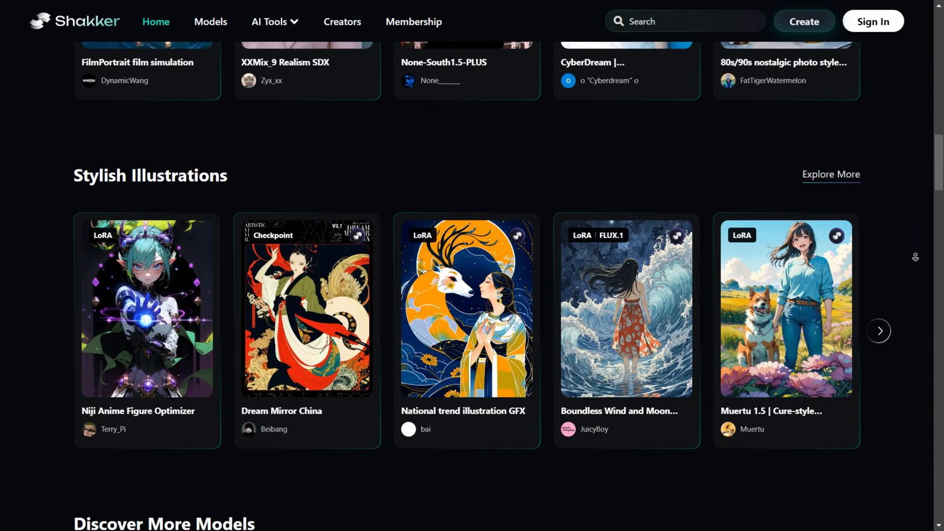
scroll("down", 3)
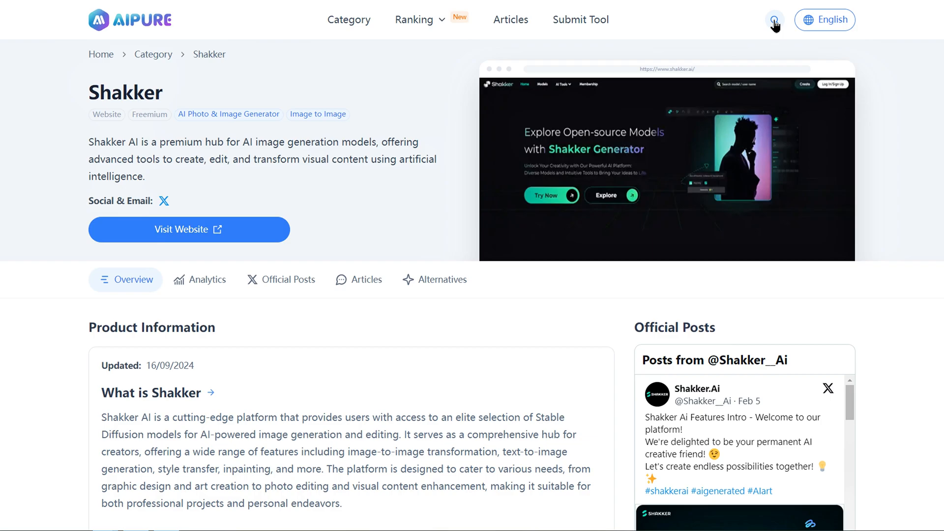
left_click(774, 20)
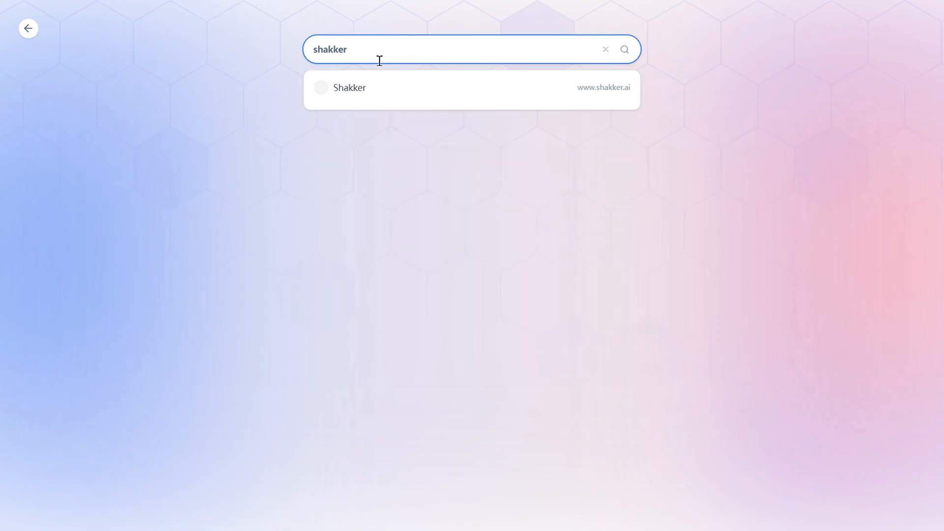
left_click(349, 88)
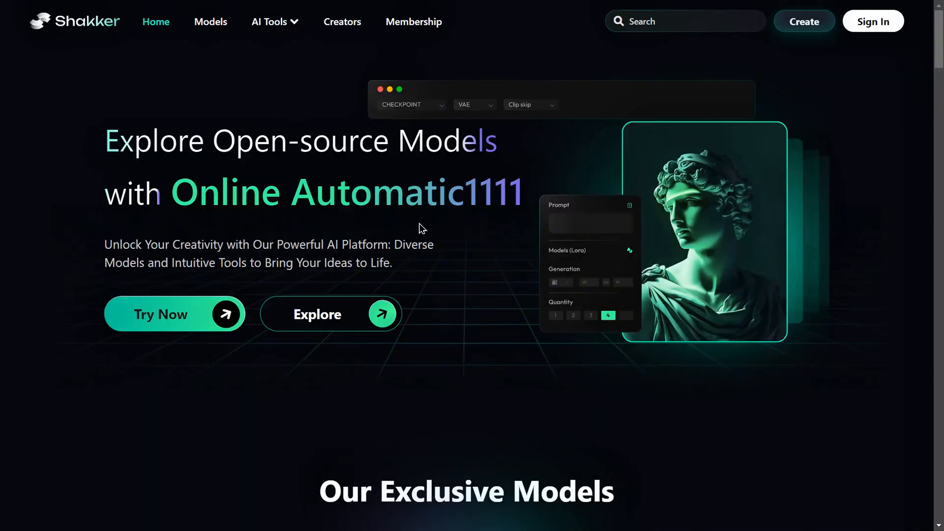
- Enter Shakker via Try Now and answer the 'Which Best Describes You?' question
left_click(872, 21)
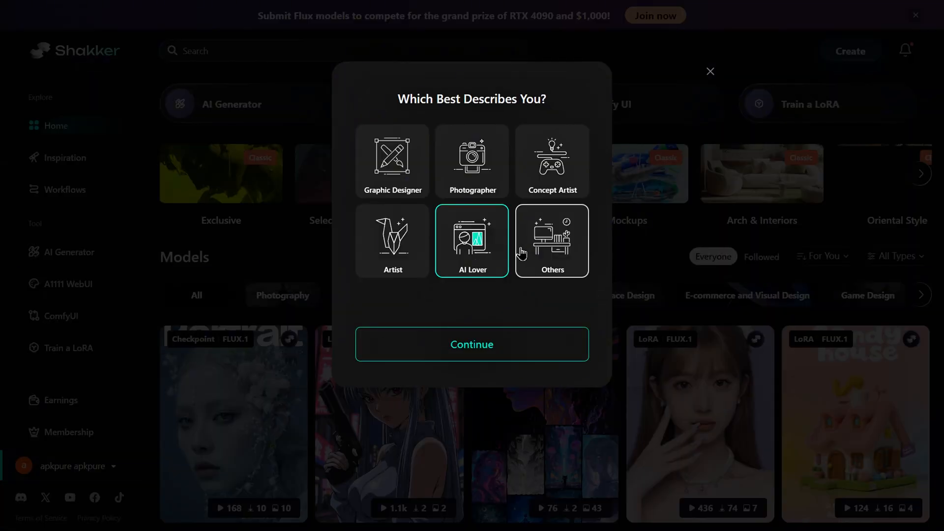
left_click(472, 344)
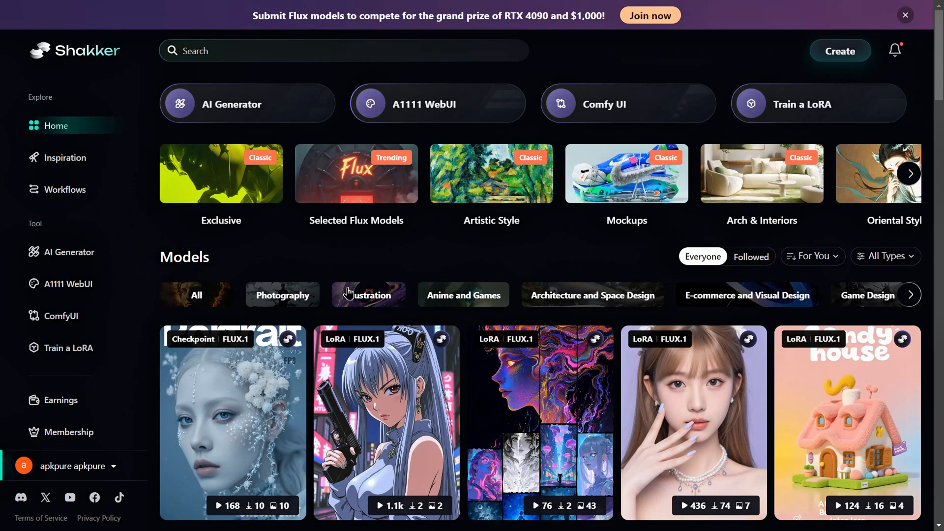
- Filter models by Photography, then Illustration, then Anime and Games
left_click(368, 295)
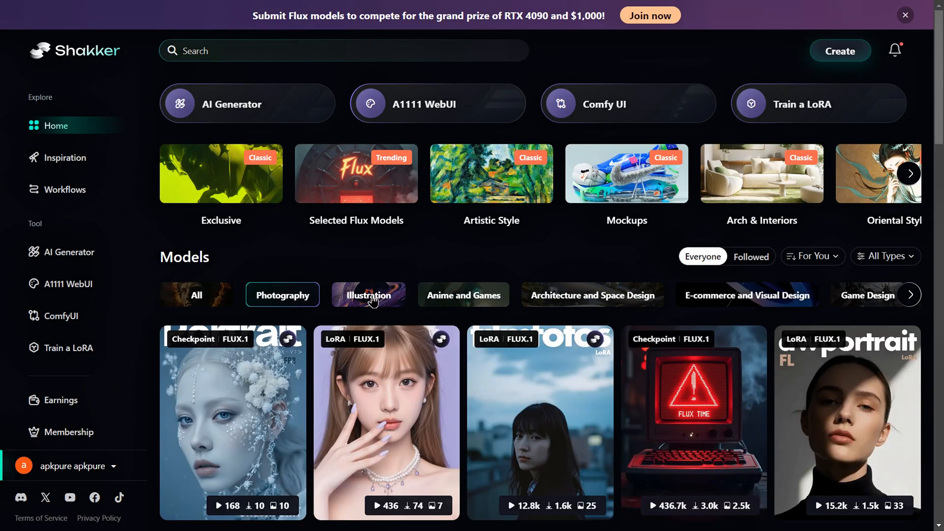
left_click(463, 295)
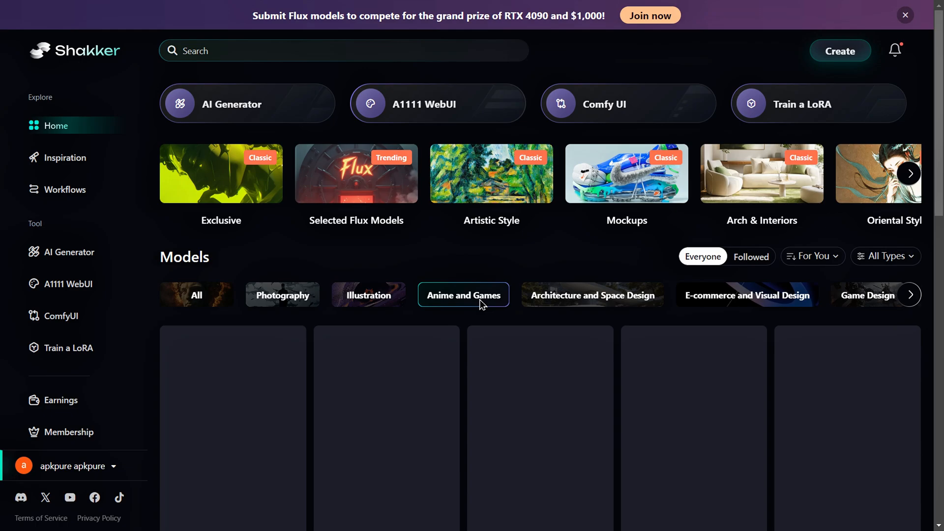
left_click(463, 295)
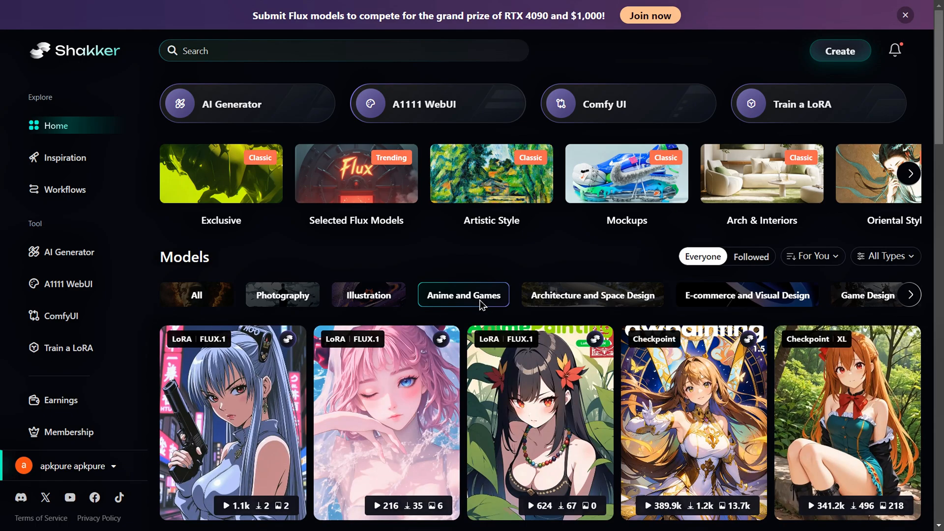
left_click(593, 295)
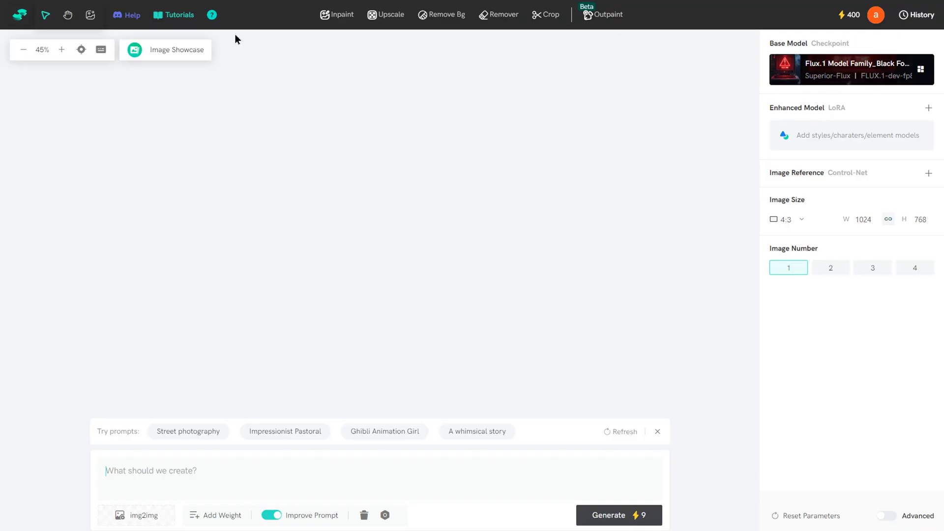
mouse_move(68, 14)
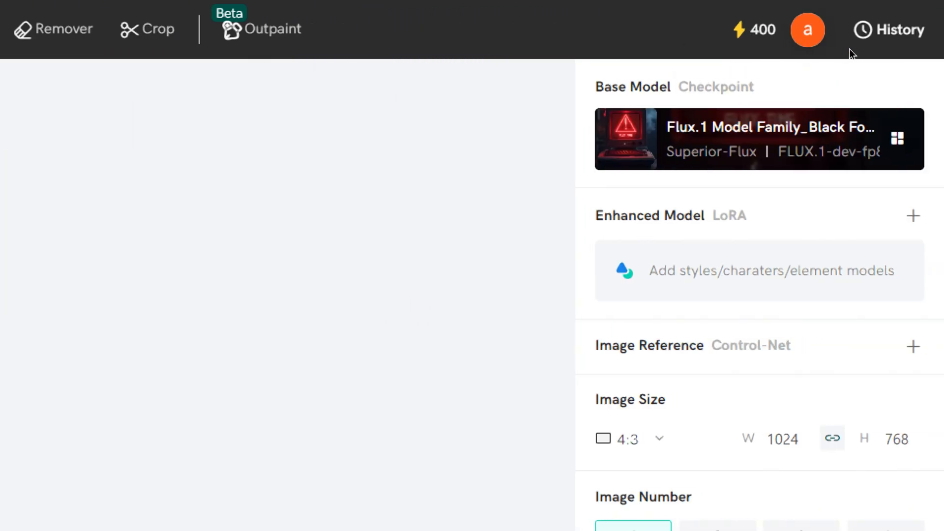
- Start a new workspace on the Default Model and dismiss the onboarding tour
scroll("down", 3)
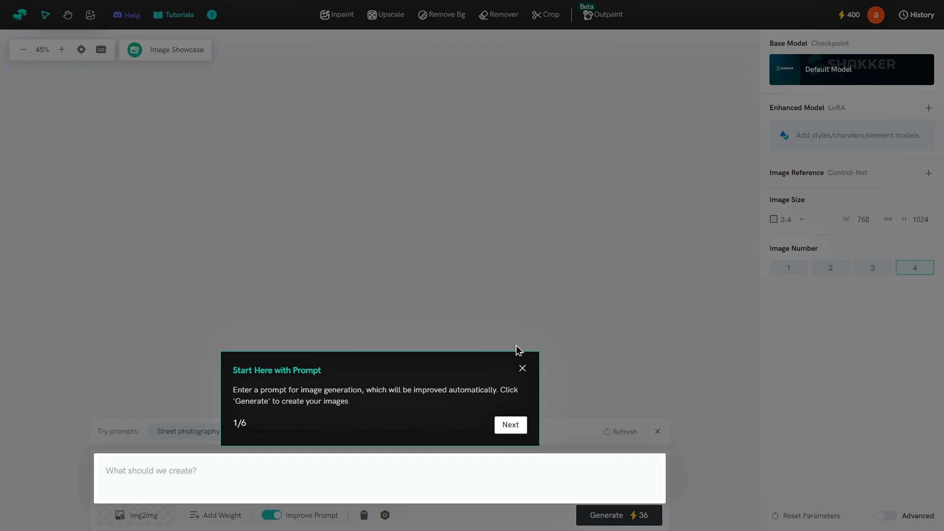
mouse_move(505, 350)
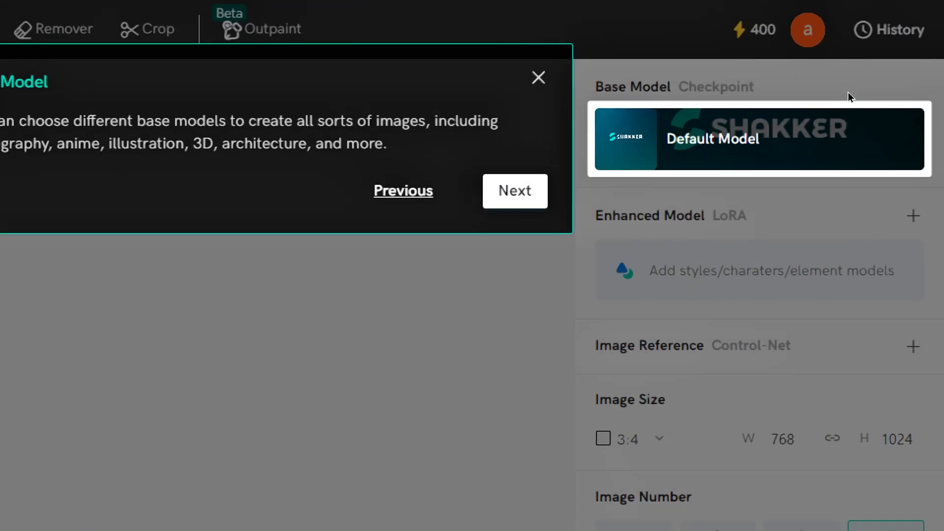
left_click(538, 78)
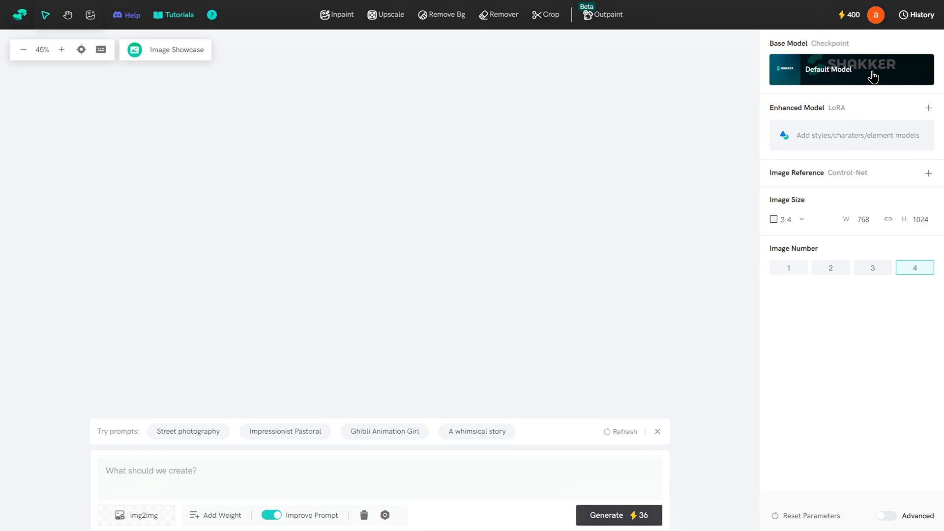
- Bring up the Checkpoint picker listing preset base models, Default Model in use
left_click(851, 68)
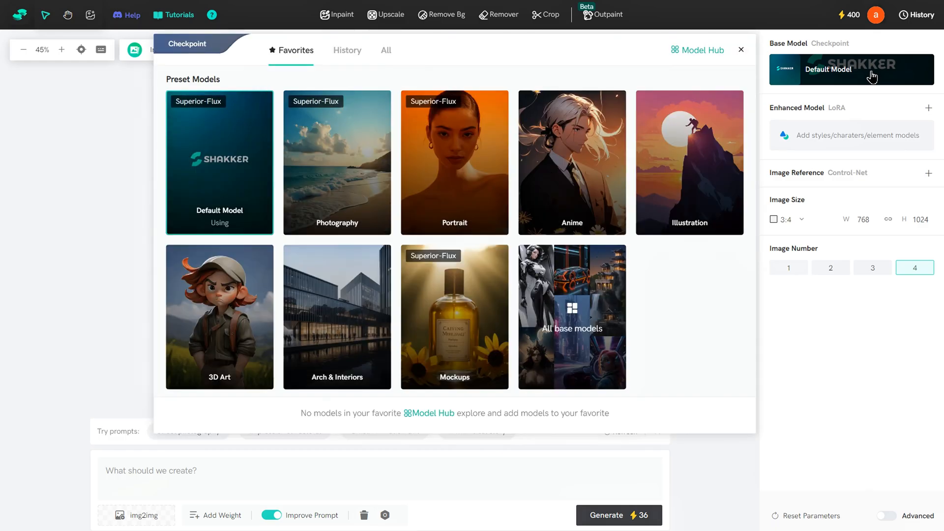
mouse_move(814, 108)
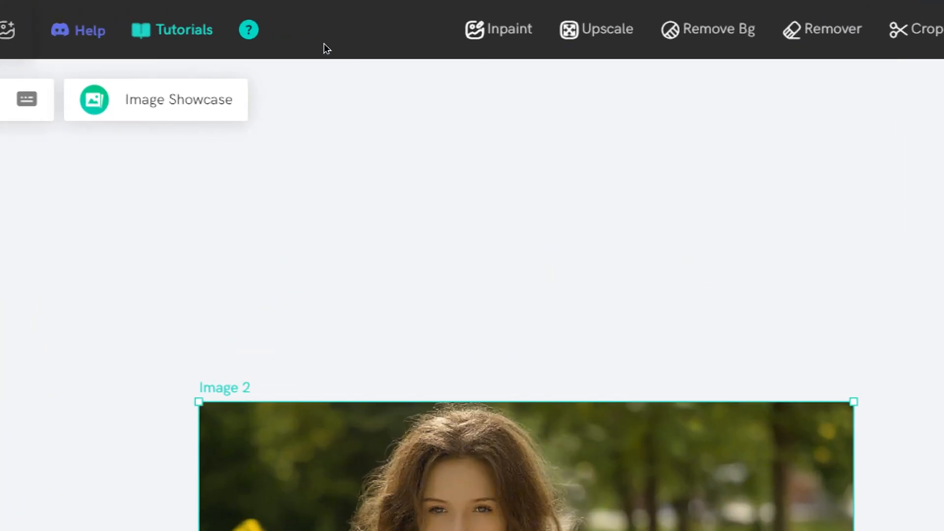
mouse_move(498, 28)
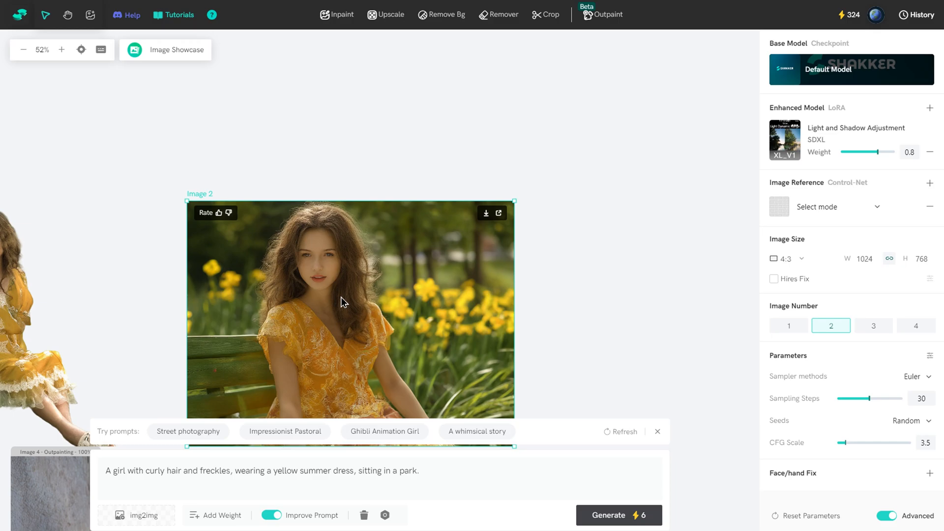
mouse_move(343, 277)
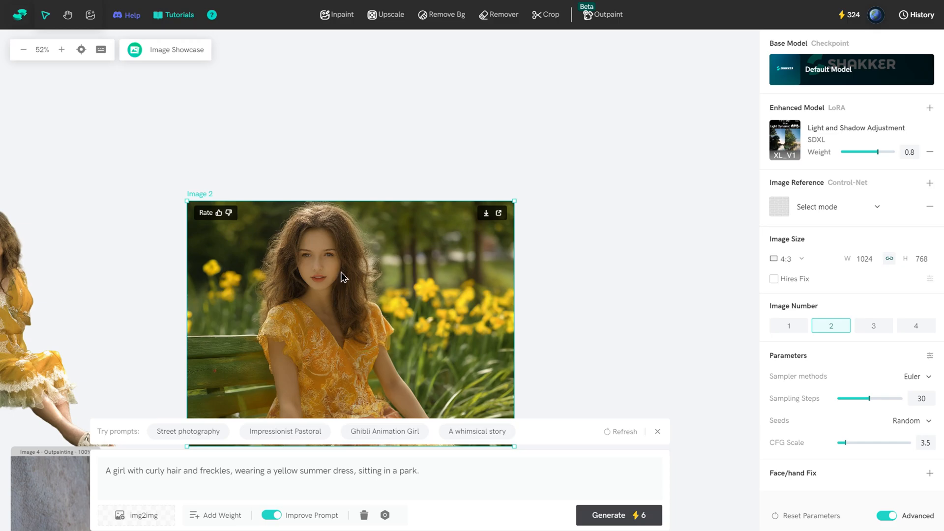
- Inpaint the park portrait's masked hair with the prompt 'Change to dark green hair'
left_click(337, 15)
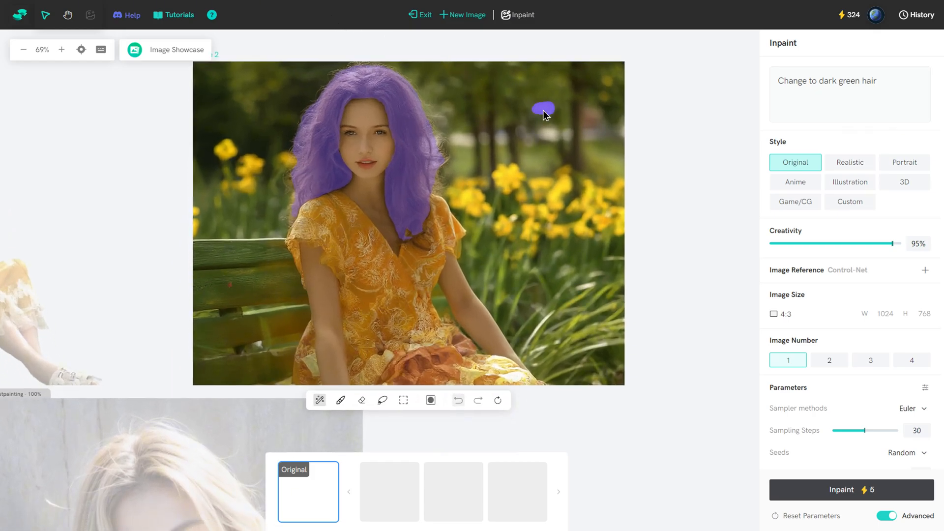
left_click(849, 95)
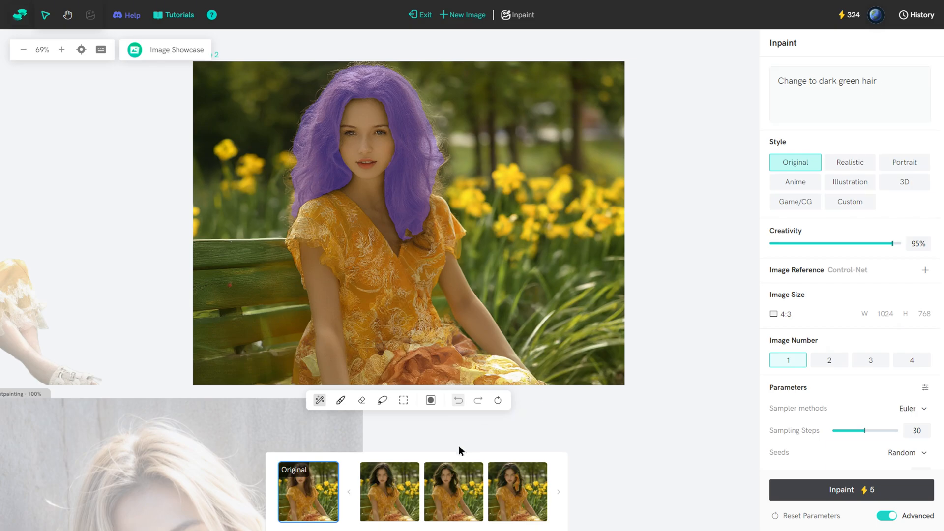
mouse_move(452, 488)
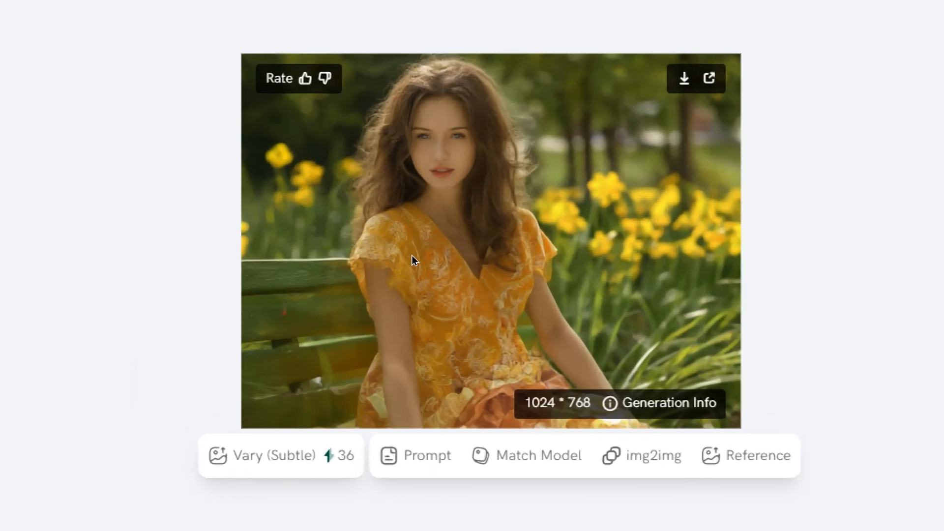
- Review the portrait's upscale options, then switch to the cyberpunk samurai results
left_click(385, 15)
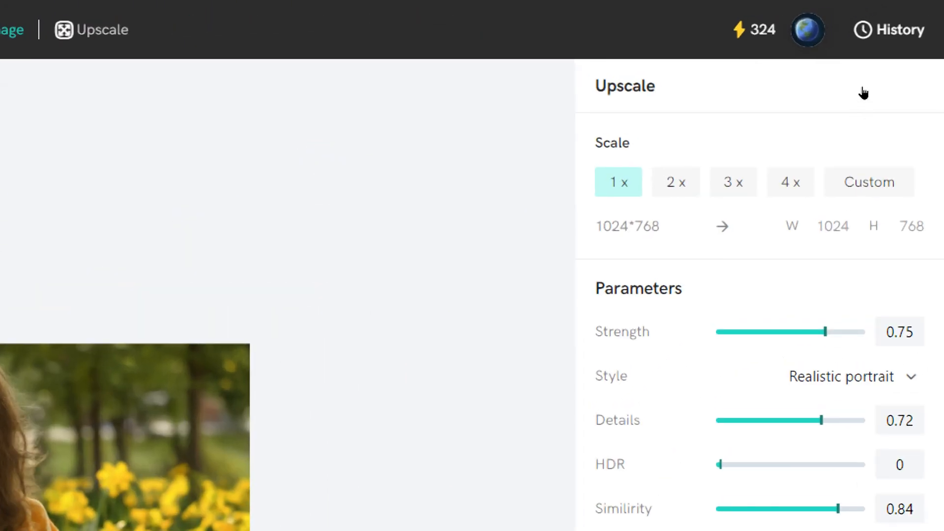
left_click(733, 182)
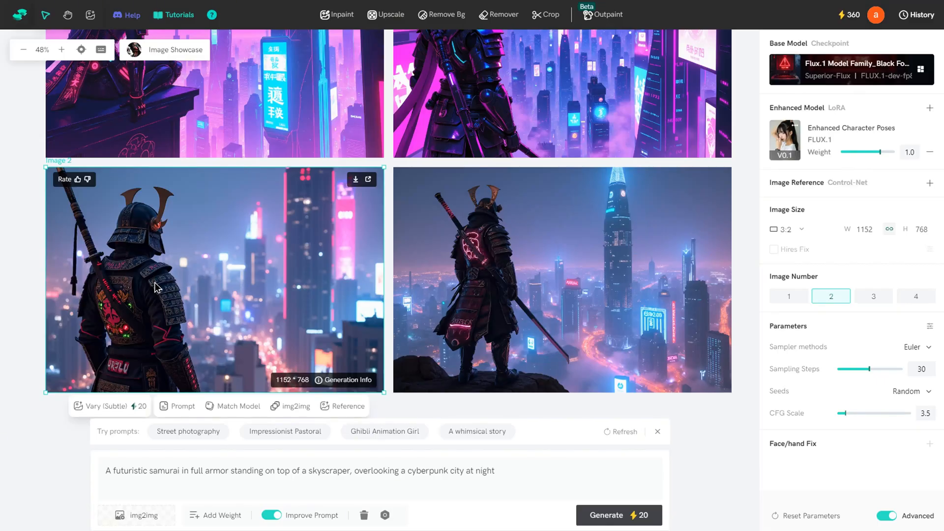
mouse_move(447, 14)
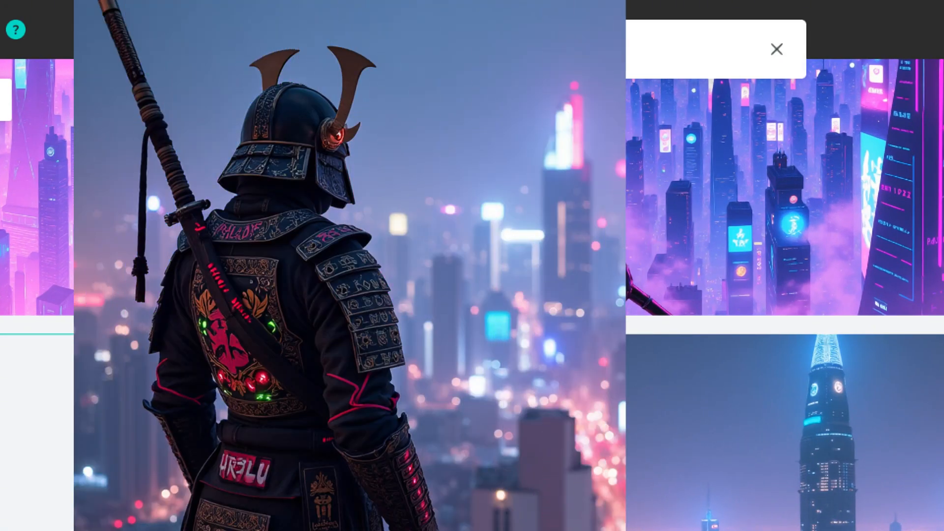
- Close the samurai preview and remove the lassoed cup from the teal desk photo
left_click(776, 49)
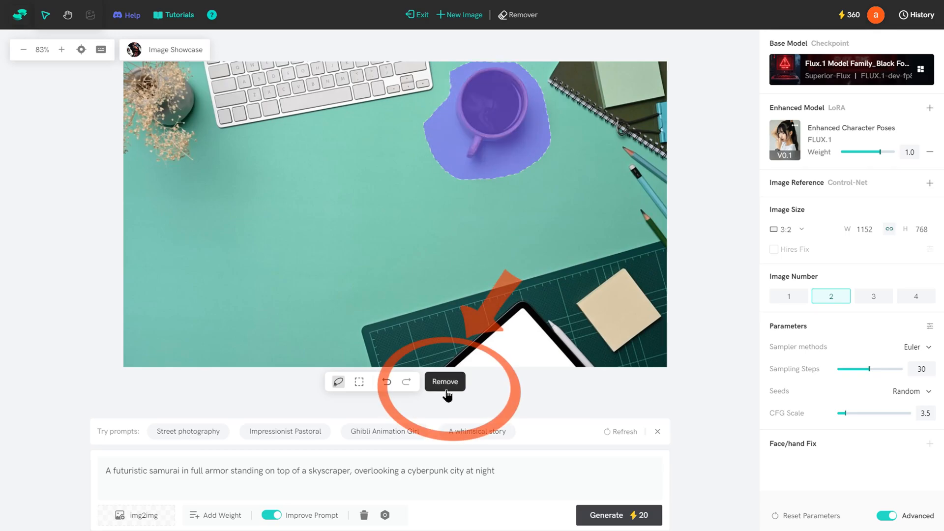
left_click(444, 381)
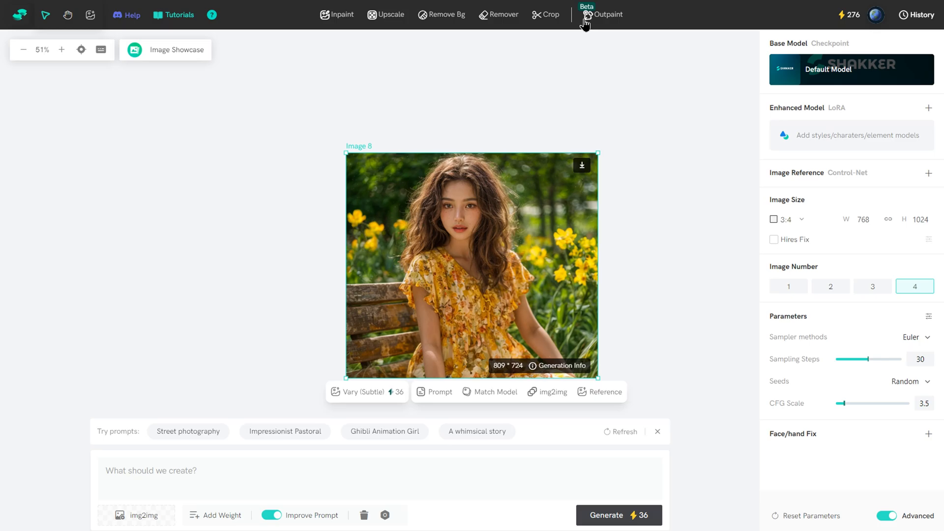
mouse_move(605, 15)
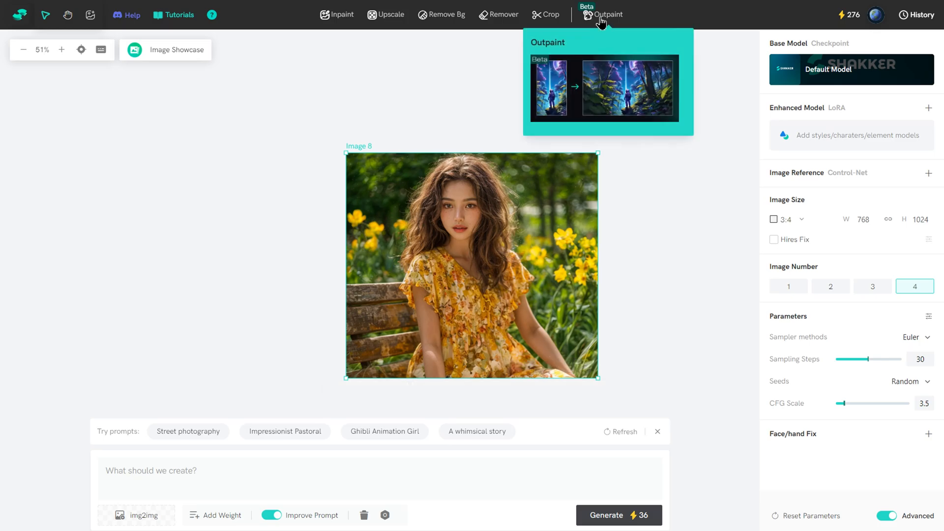
- Outpaint Image 8 to 1680×936 with the yellow haute couture gown prompt
left_click(605, 15)
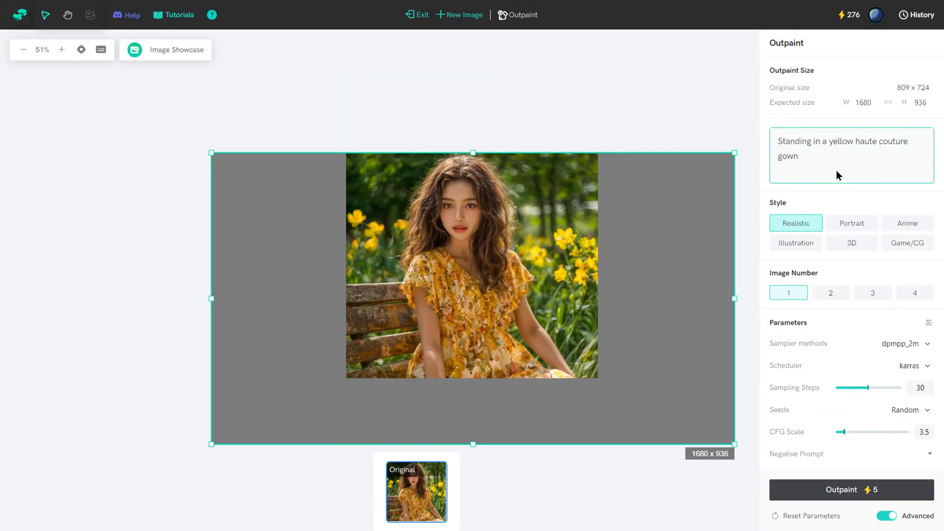
left_click(851, 490)
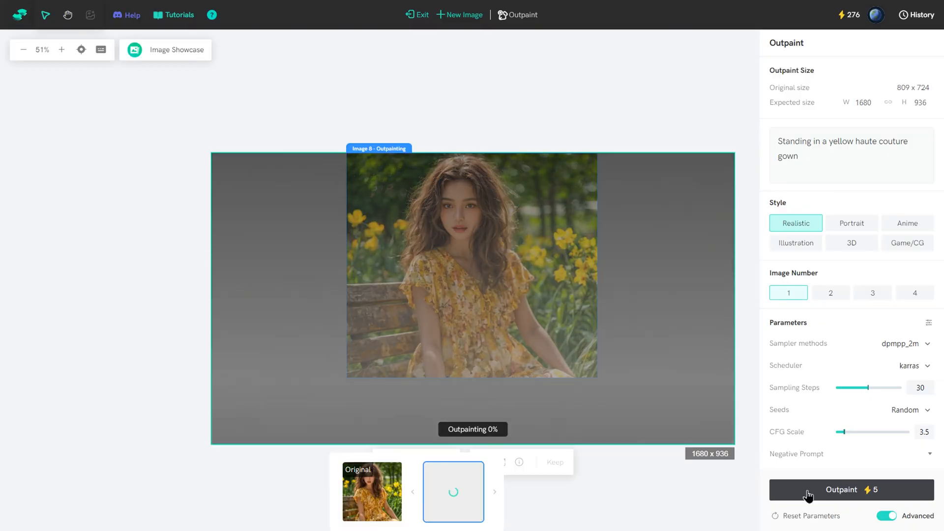